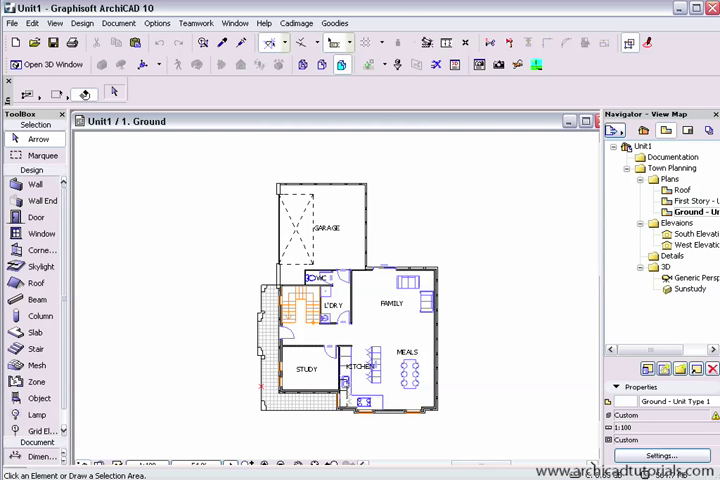
{"action": "mouse_move", "coordinate": [382, 270]}
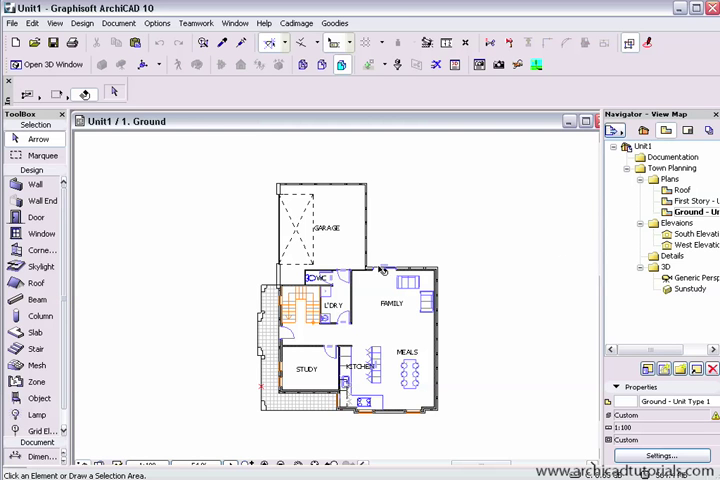
Open Wall Default Settings, showing 2550 height and Brick-New material.
{"action": "left_click", "coordinate": [37, 184]}
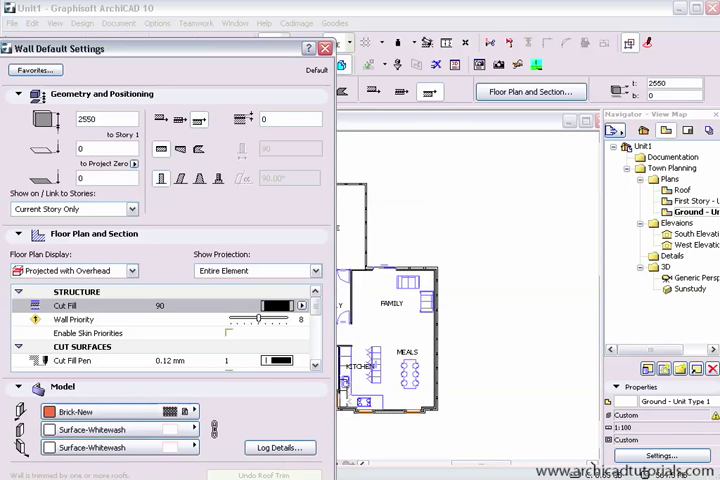
Close Wall Default Settings with OK.
{"action": "left_click", "coordinate": [324, 48]}
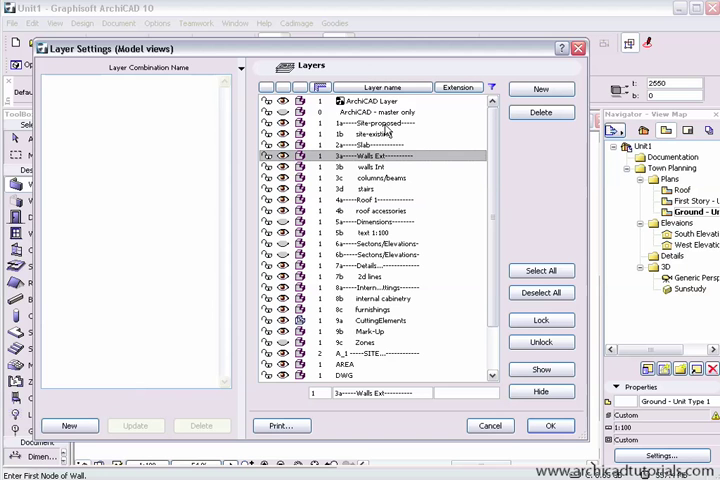
{"action": "left_click", "coordinate": [380, 123]}
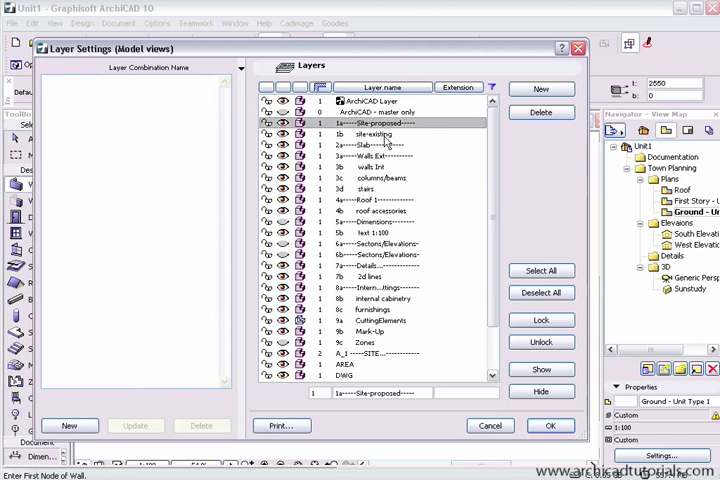
{"action": "left_click", "coordinate": [380, 155]}
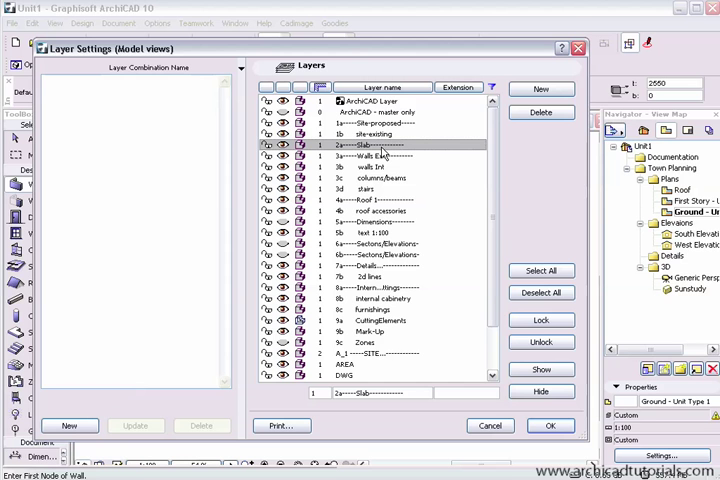
{"action": "left_click", "coordinate": [385, 155]}
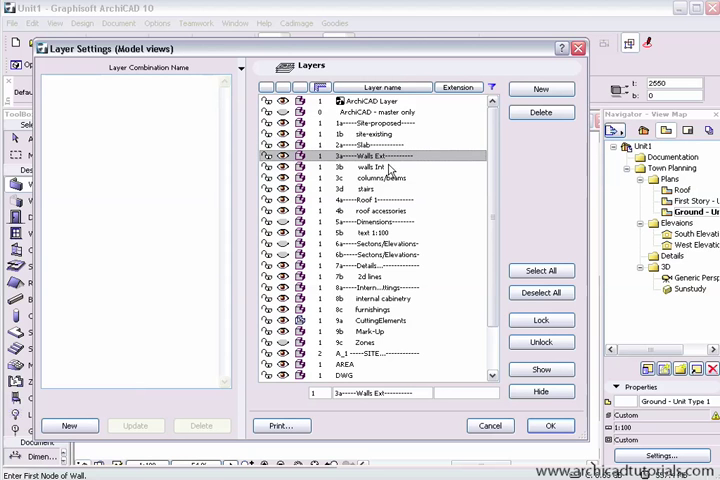
{"action": "left_click", "coordinate": [375, 167]}
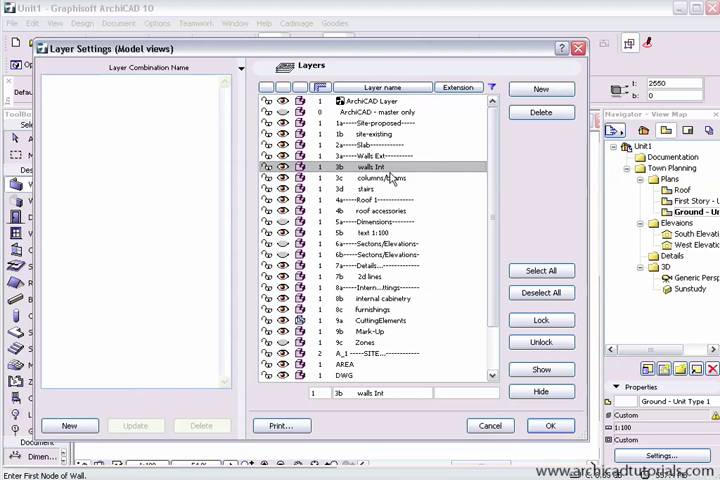
{"action": "left_click", "coordinate": [385, 177]}
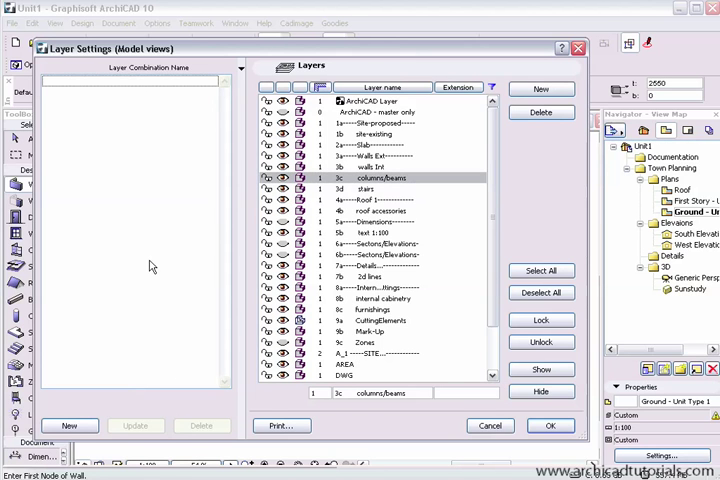
{"action": "mouse_move", "coordinate": [133, 115]}
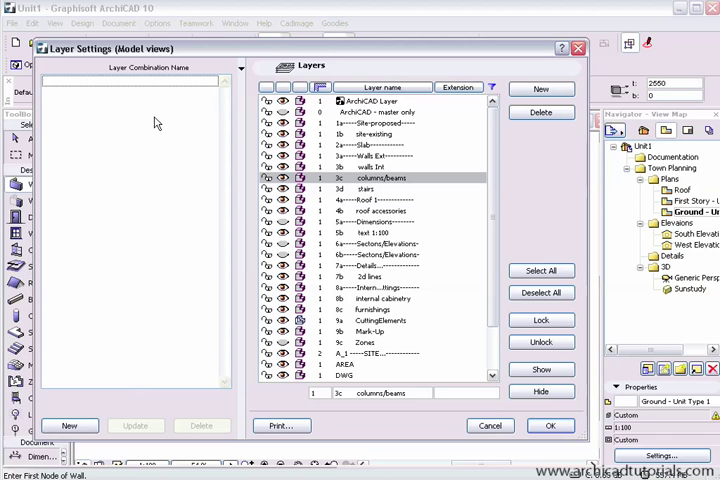
{"action": "mouse_move", "coordinate": [138, 328]}
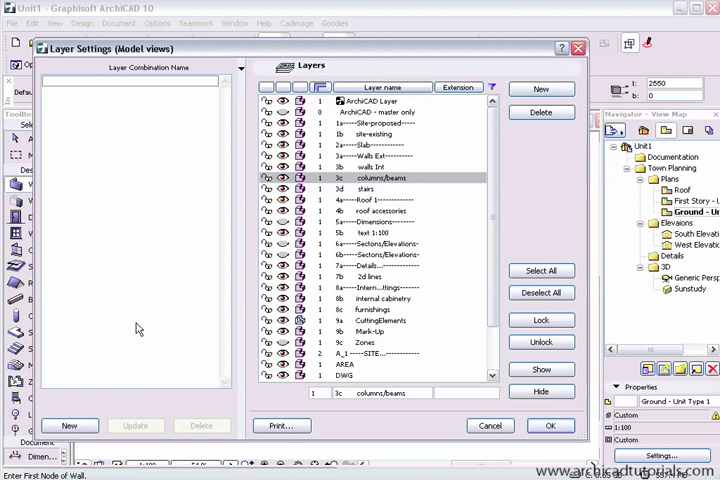
{"action": "mouse_move", "coordinate": [385, 308]}
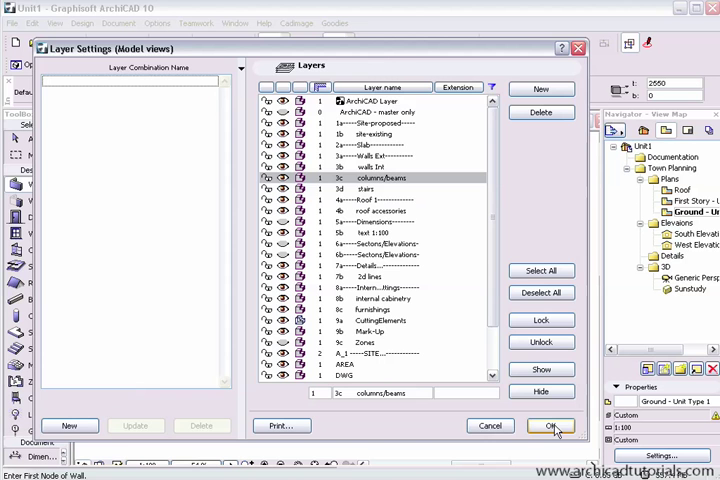
Accept the layer settings and browse the Options menu commands.
{"action": "left_click", "coordinate": [551, 425]}
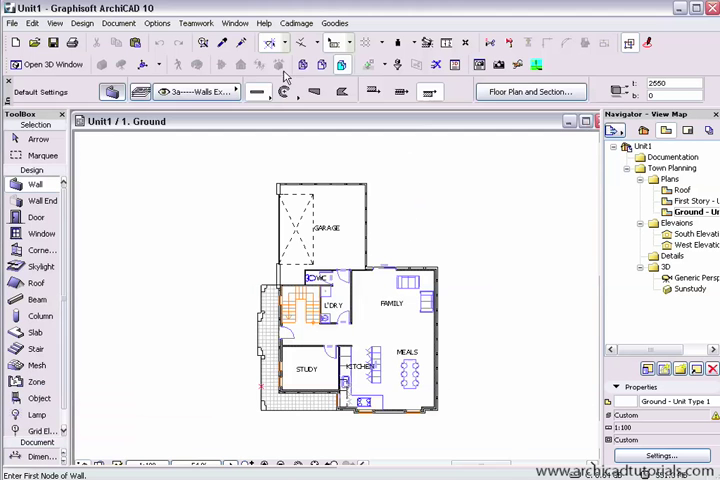
{"action": "left_click", "coordinate": [157, 23]}
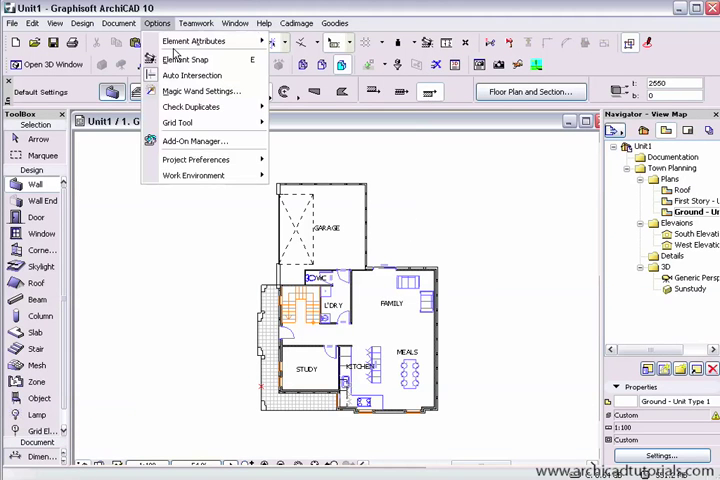
{"action": "mouse_move", "coordinate": [192, 40]}
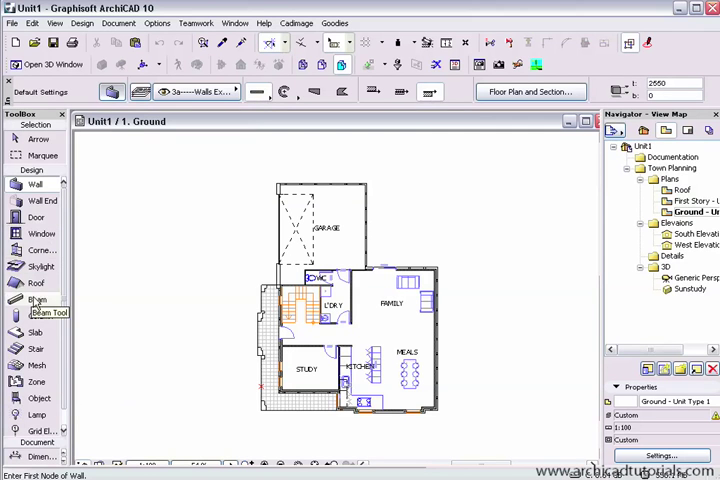
Choose Cab Base 2D 10 from Kitchen Cabinets 10 and review its sink and tap styles.
{"action": "left_click", "coordinate": [40, 398]}
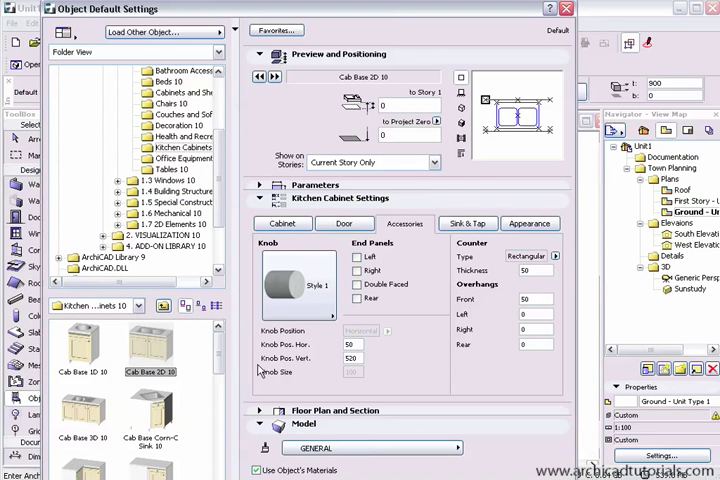
{"action": "left_click", "coordinate": [298, 285]}
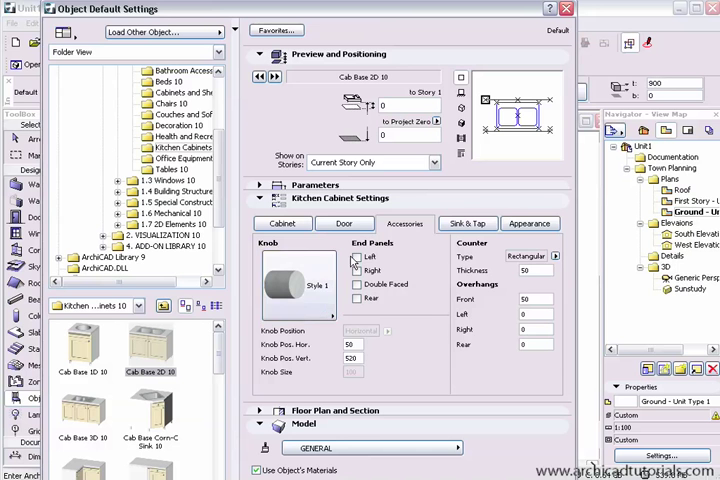
{"action": "left_click", "coordinate": [344, 223]}
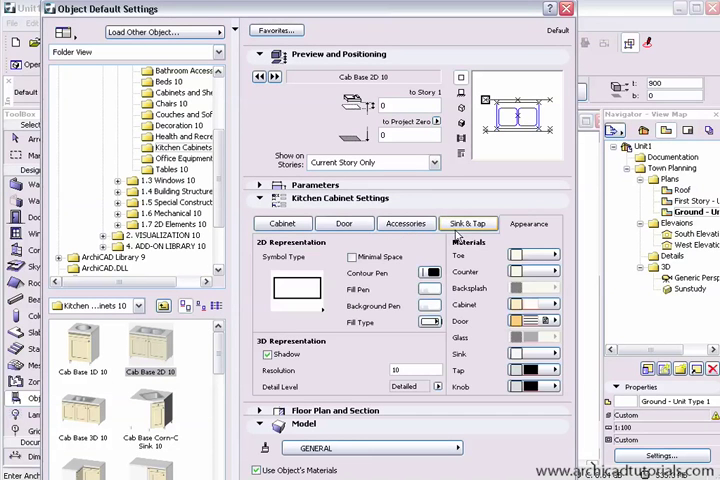
{"action": "left_click", "coordinate": [405, 223]}
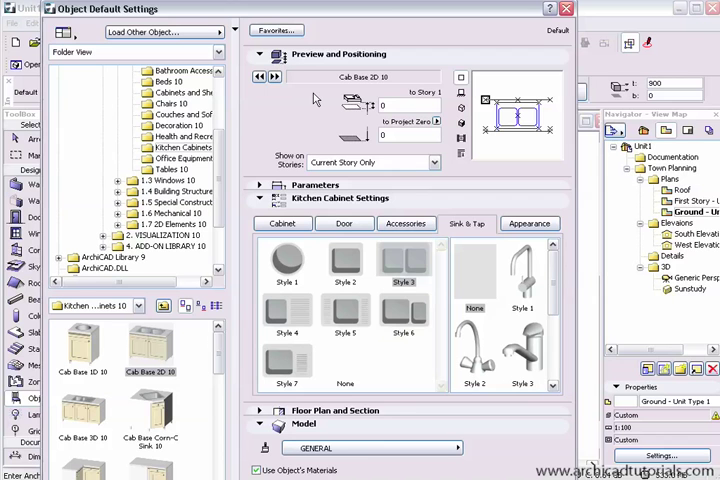
{"action": "mouse_move", "coordinate": [313, 98]}
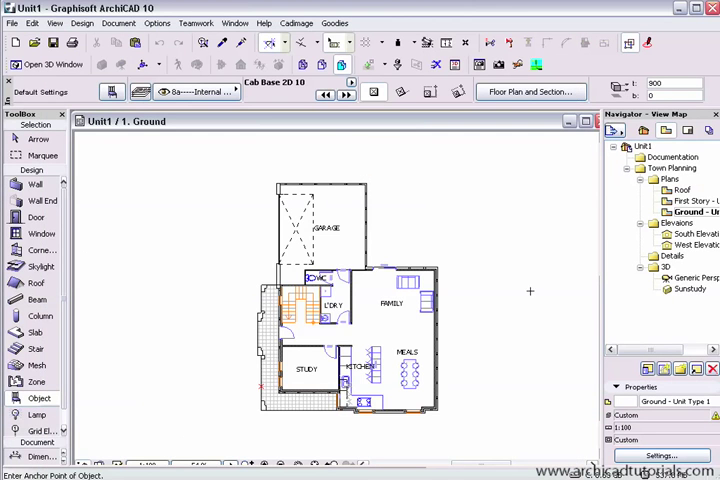
{"action": "mouse_move", "coordinate": [585, 334]}
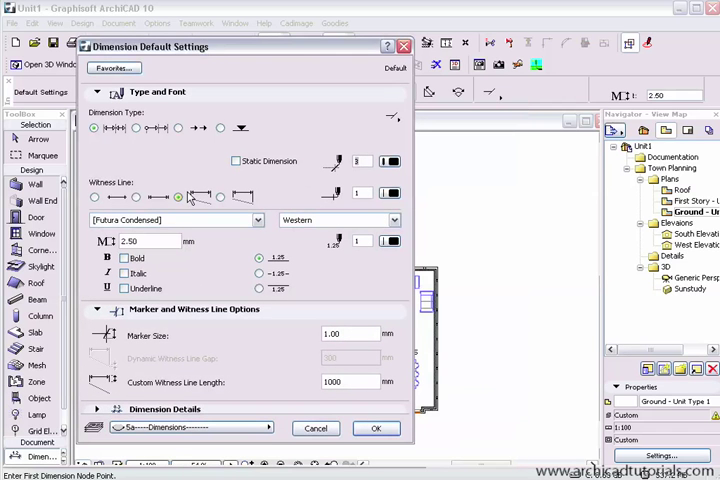
{"action": "mouse_move", "coordinate": [192, 203]}
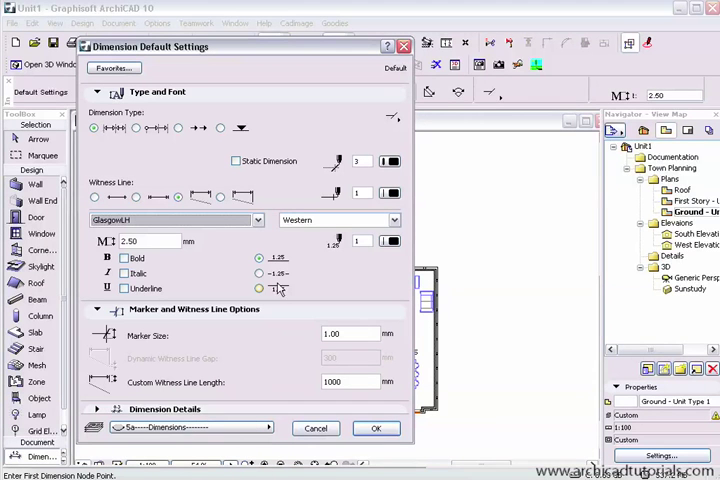
Change the dimension font to Arial and confirm the defaults.
{"action": "left_click", "coordinate": [175, 219]}
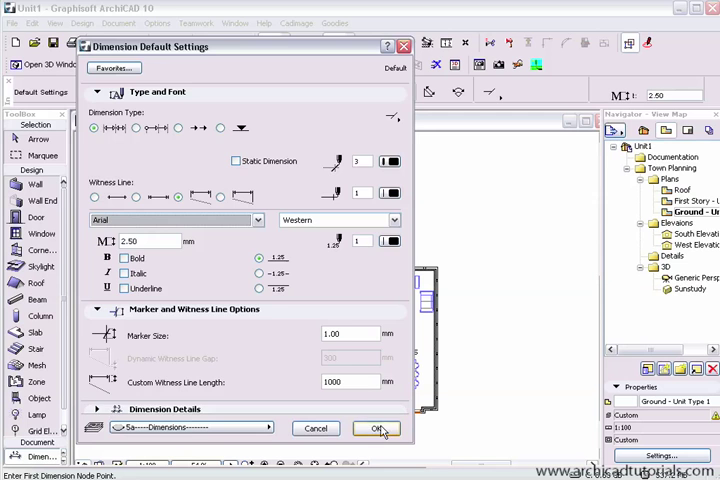
{"action": "left_click", "coordinate": [377, 428]}
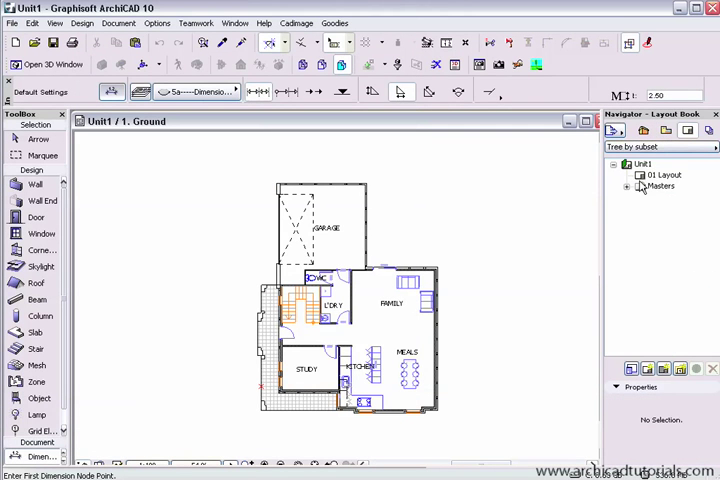
Expand the Masters folder in the Layout Book to show Master layout 1.
{"action": "left_click", "coordinate": [638, 186]}
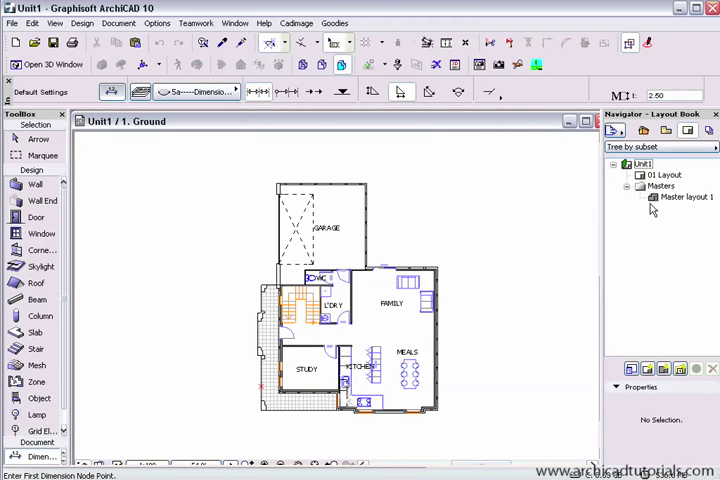
{"action": "mouse_move", "coordinate": [650, 210]}
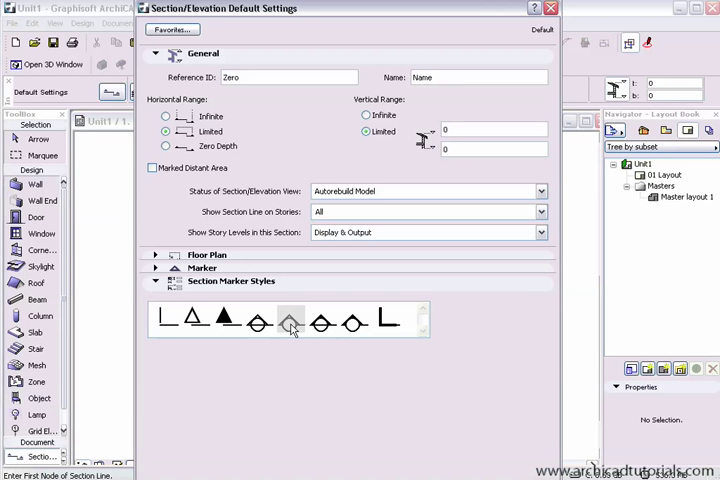
Pick a section marker style in Section/Elevation Default Settings.
{"action": "left_click", "coordinate": [156, 287]}
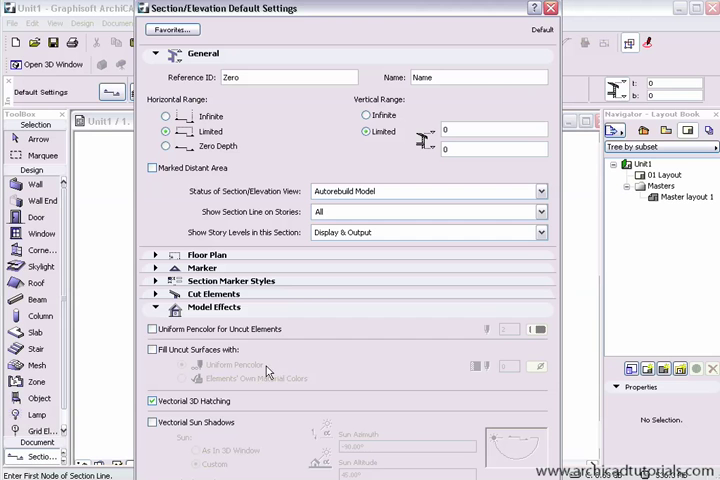
{"action": "mouse_move", "coordinate": [260, 307]}
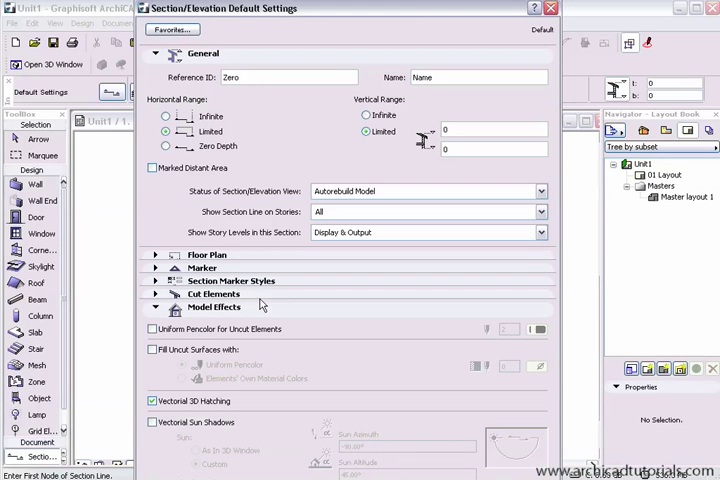
{"action": "mouse_move", "coordinate": [259, 304]}
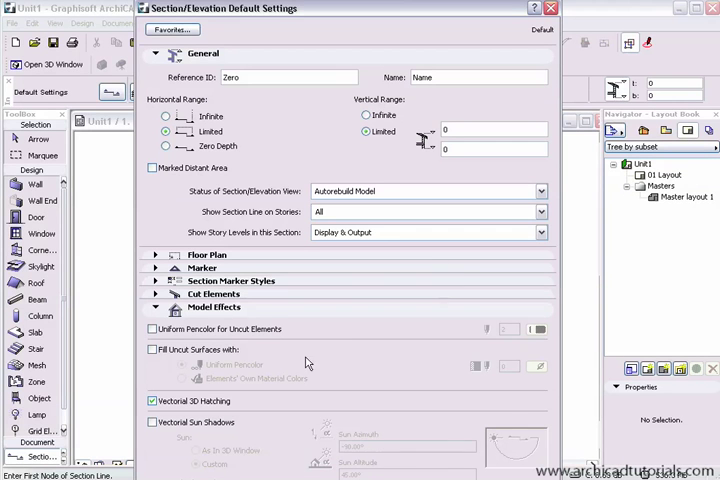
{"action": "mouse_move", "coordinate": [632, 222]}
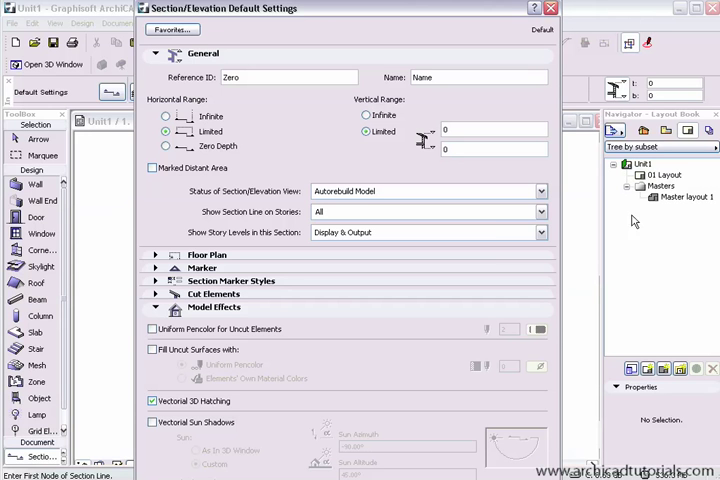
{"action": "mouse_move", "coordinate": [573, 315]}
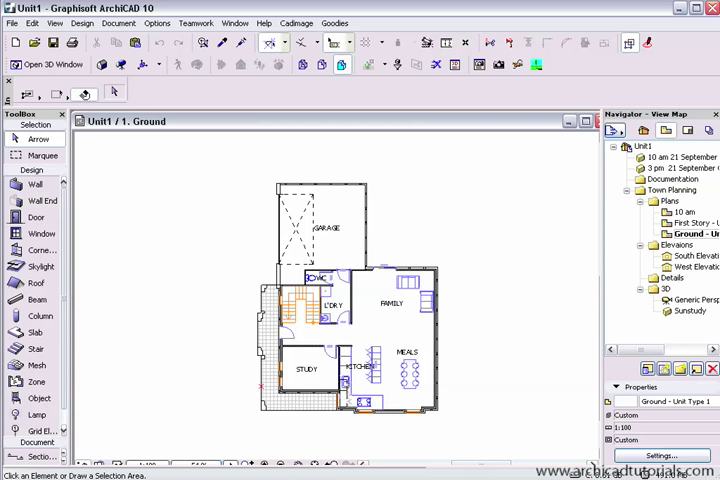
Open the 3 pm sun-study view, then the 10 am 21 September view.
{"action": "left_click", "coordinate": [680, 168]}
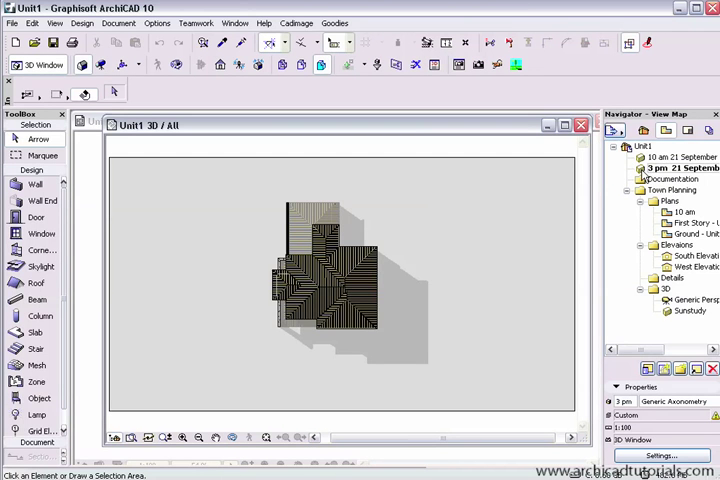
{"action": "left_click", "coordinate": [680, 158]}
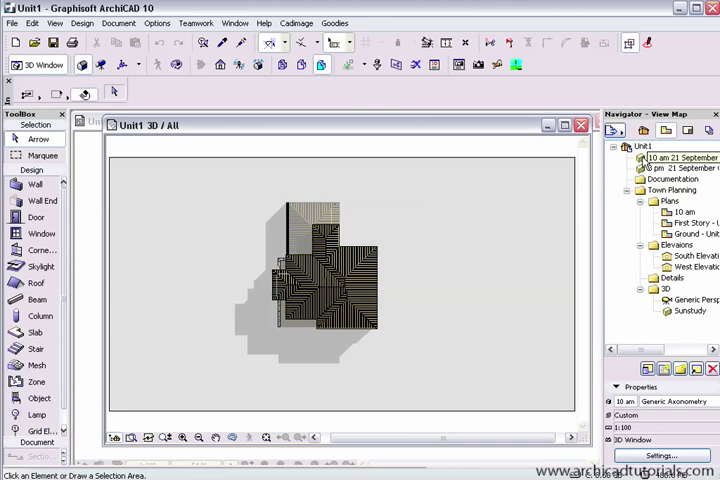
{"action": "left_click", "coordinate": [680, 168]}
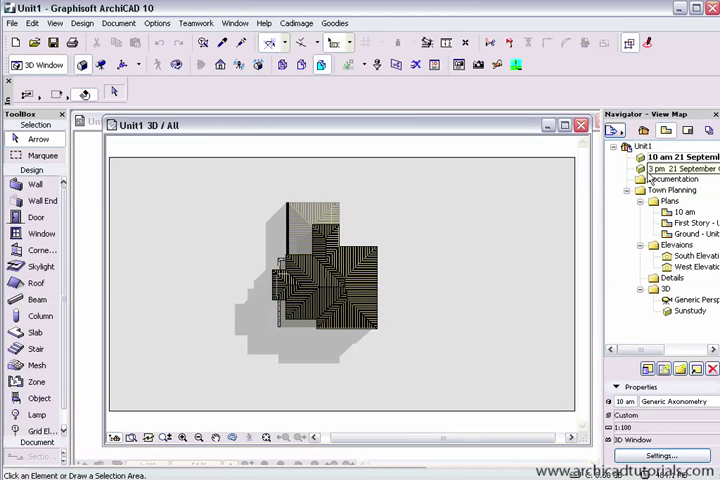